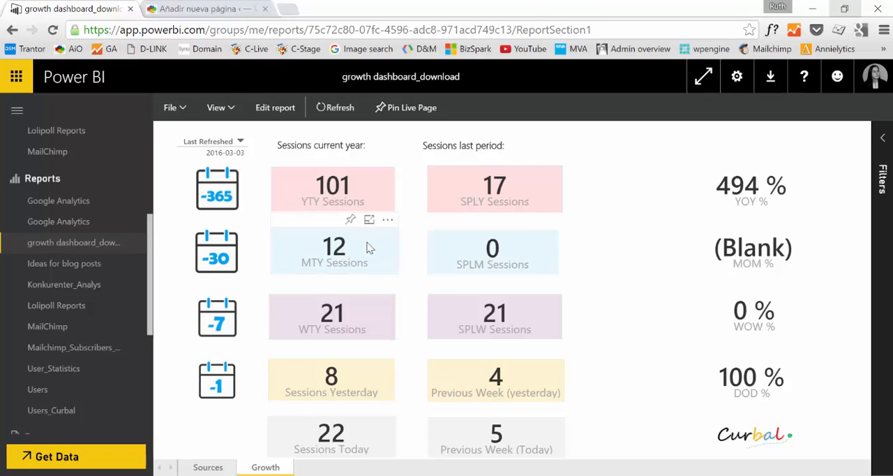
{"action": "mouse_move", "coordinate": [656, 152]}
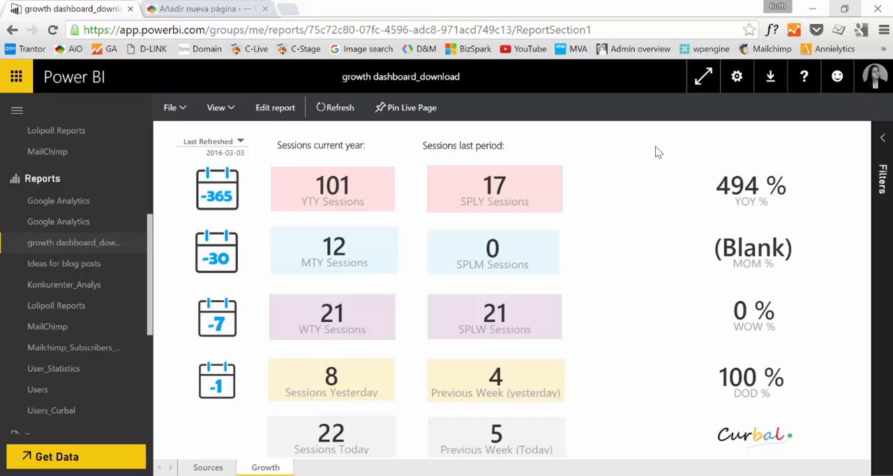
{"action": "mouse_move", "coordinate": [590, 208]}
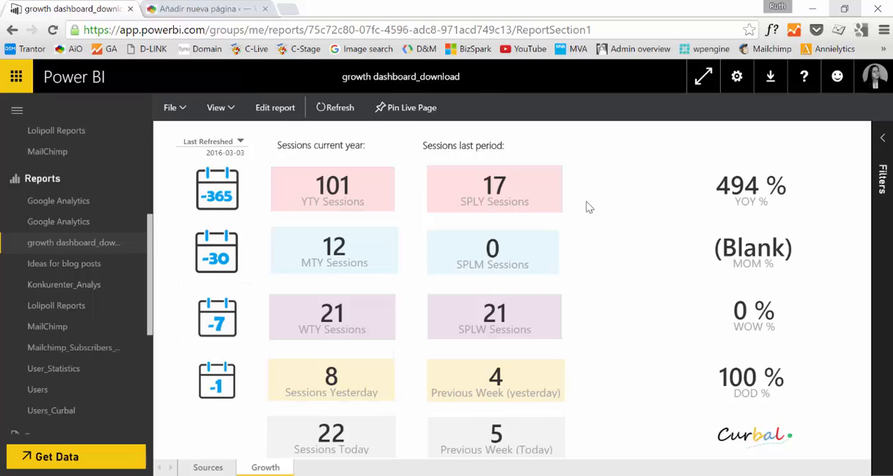
{"action": "mouse_move", "coordinate": [253, 294]}
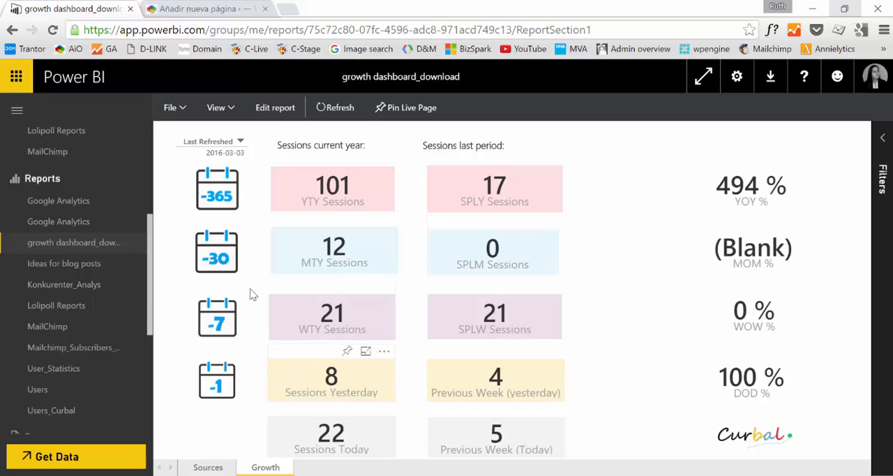
{"action": "mouse_move", "coordinate": [644, 291]}
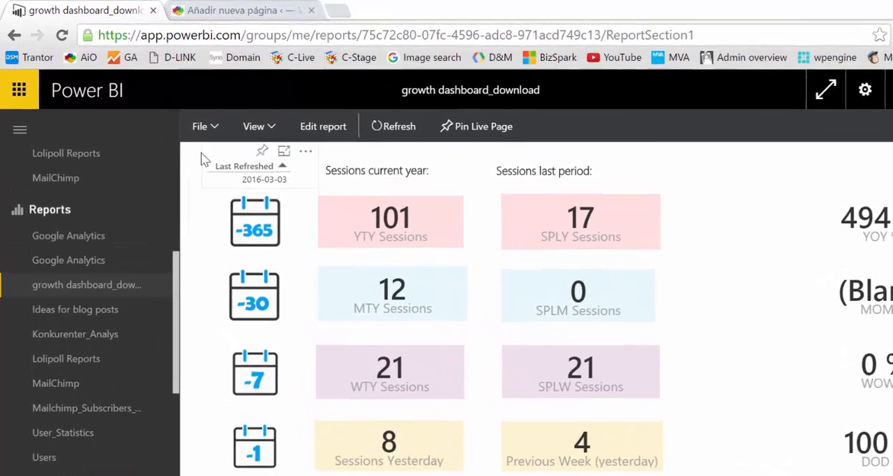
Step: Choose Publish to web from the File menu for the growth dashboard report
{"action": "left_click", "coordinate": [200, 125]}
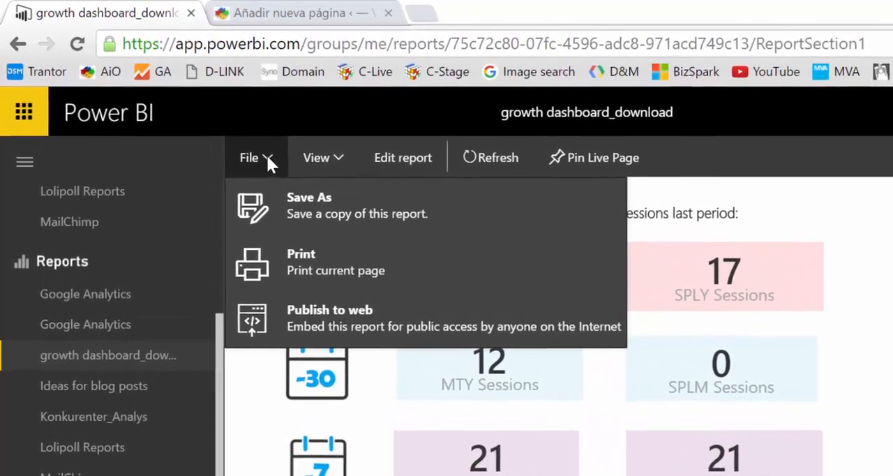
{"action": "left_click", "coordinate": [330, 317]}
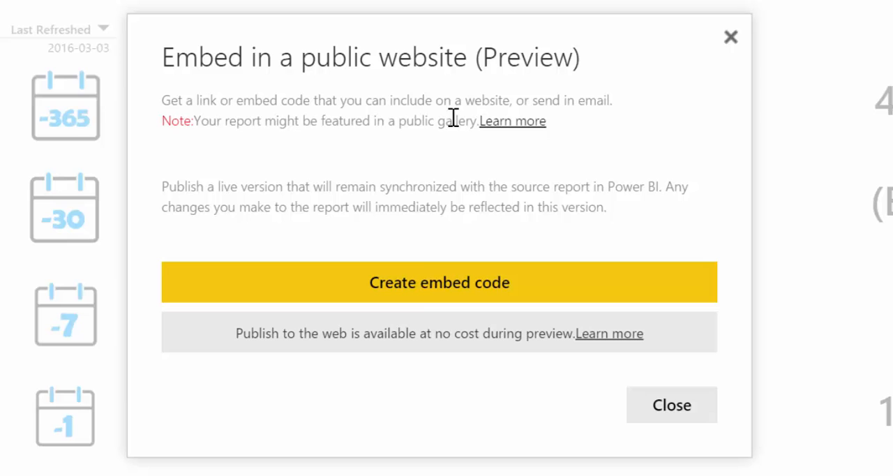
{"action": "mouse_move", "coordinate": [509, 289]}
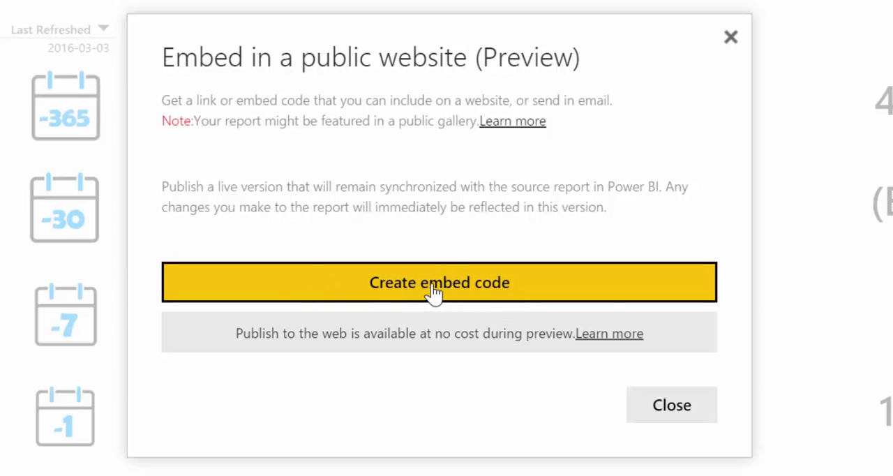
Step: Create the embed code and confirm publishing the report publicly
{"action": "left_click", "coordinate": [439, 282]}
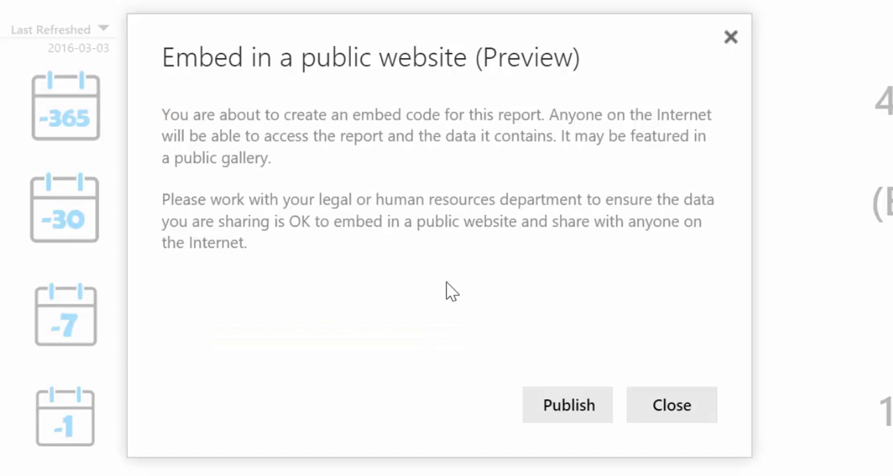
{"action": "mouse_move", "coordinate": [621, 290]}
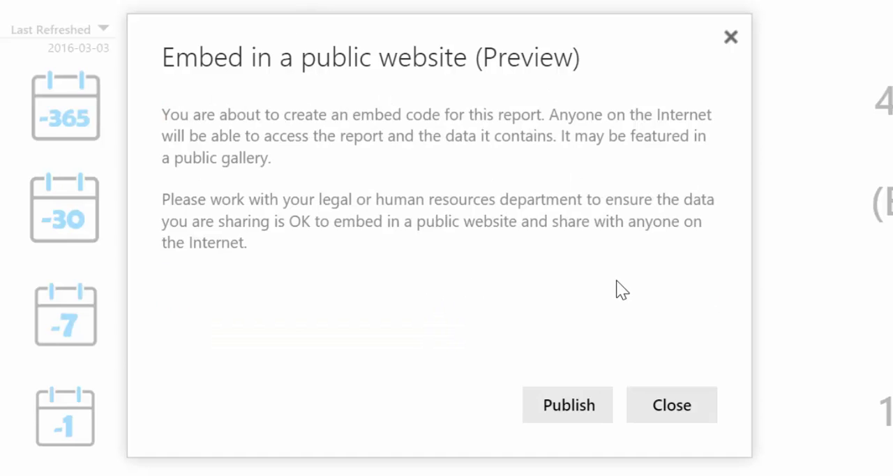
{"action": "mouse_move", "coordinate": [618, 268]}
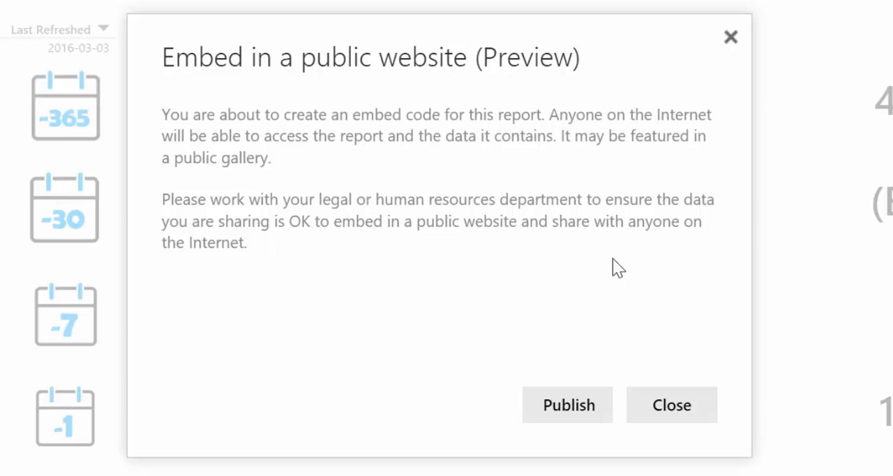
{"action": "mouse_move", "coordinate": [610, 261]}
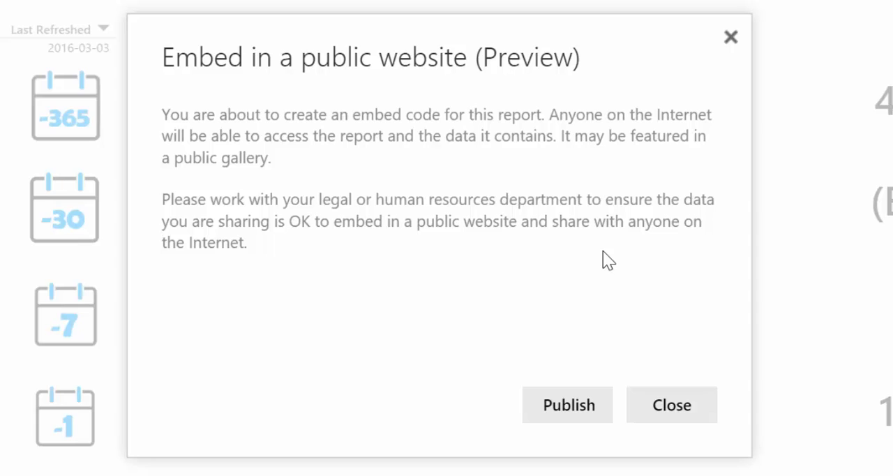
{"action": "mouse_move", "coordinate": [614, 343]}
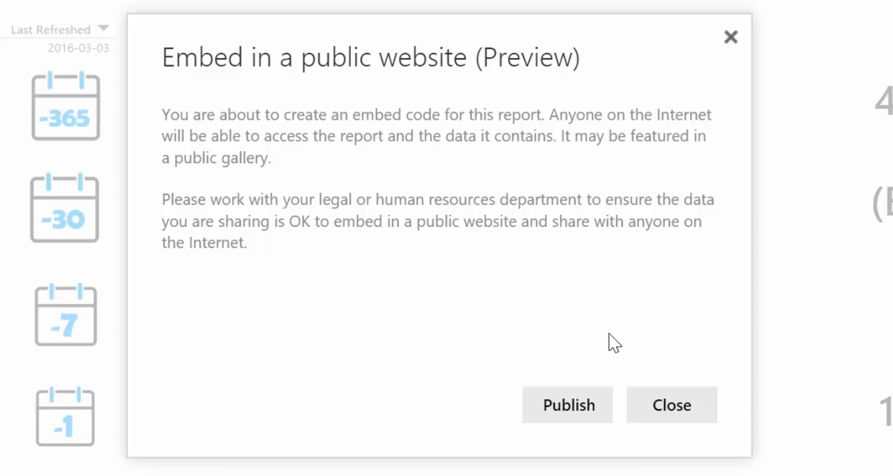
{"action": "left_click", "coordinate": [568, 405]}
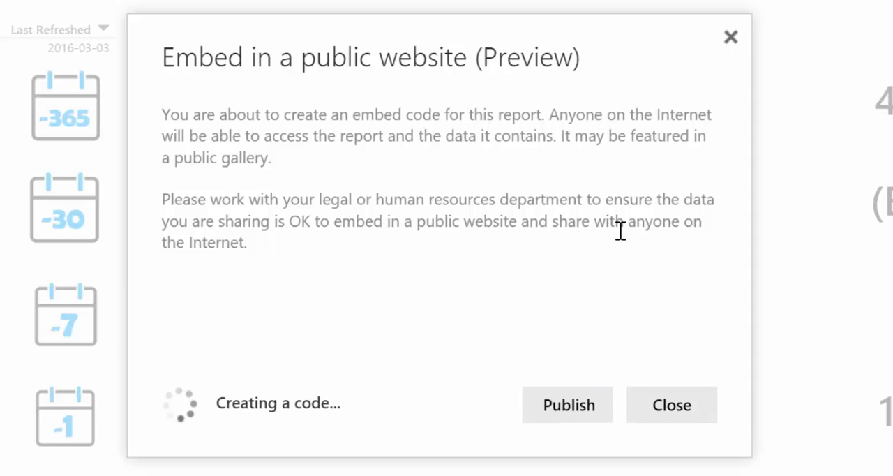
{"action": "left_click", "coordinate": [568, 405]}
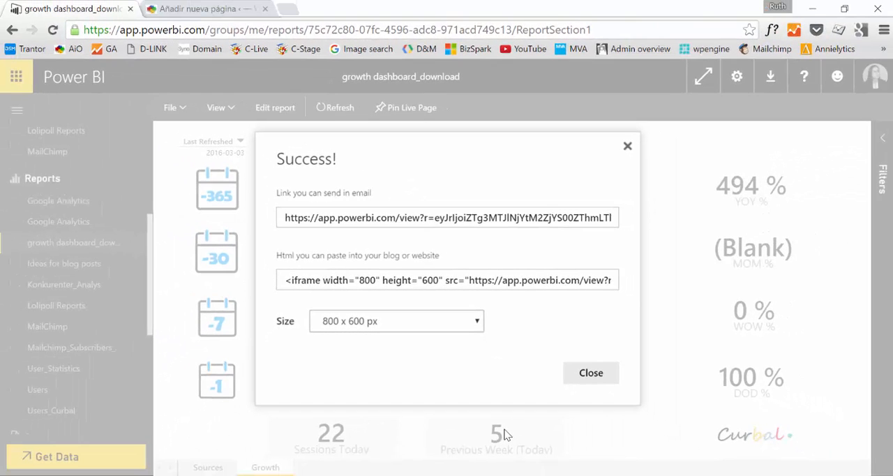
{"action": "mouse_move", "coordinate": [446, 231]}
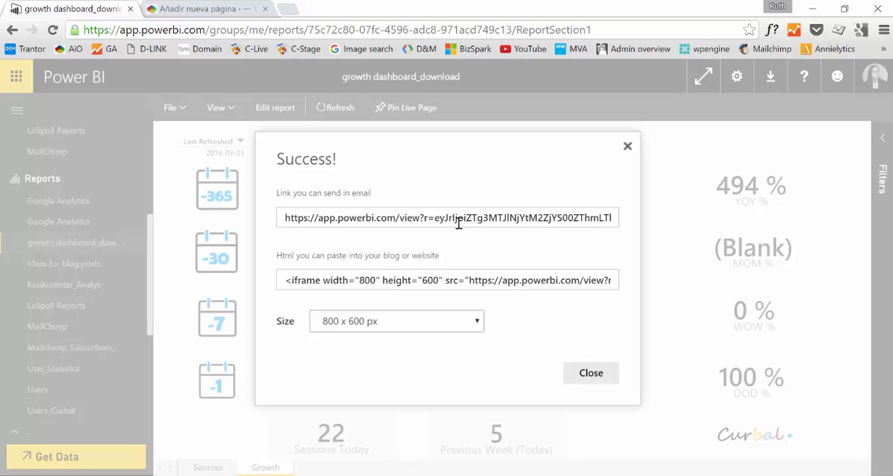
Step: Select the public email link in the Success dialog and move to a new browser tab
{"action": "triple_click", "coordinate": [446, 217]}
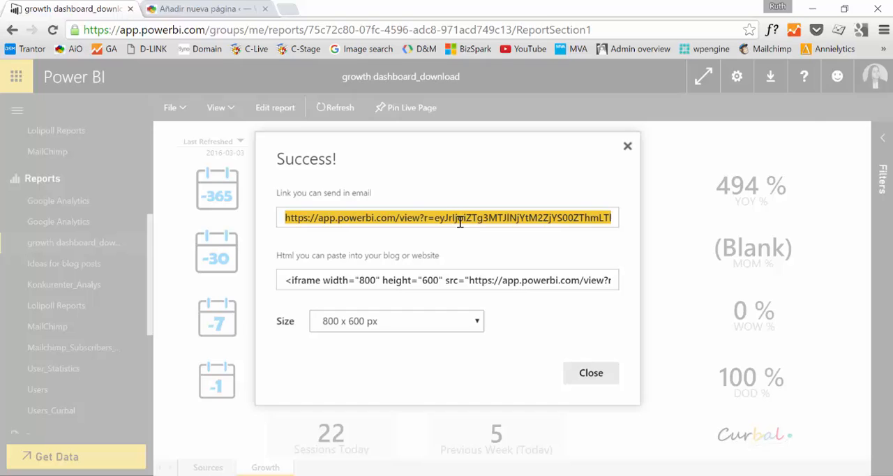
{"action": "left_click", "coordinate": [419, 8]}
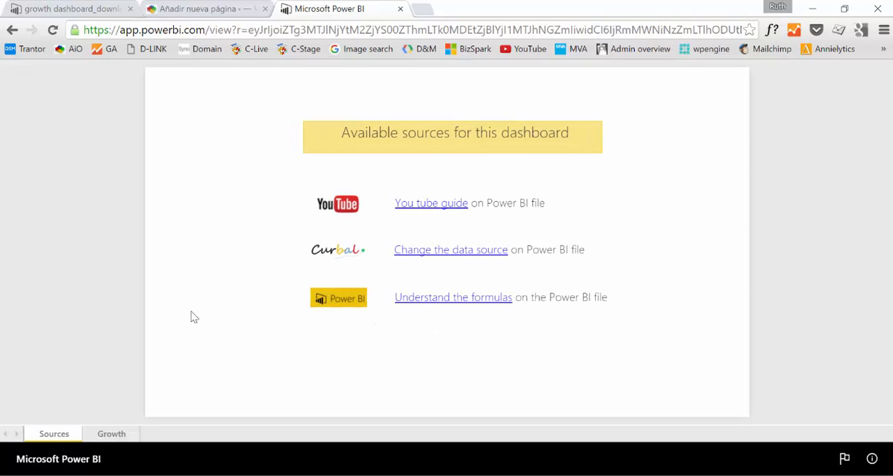
{"action": "mouse_move", "coordinate": [478, 334]}
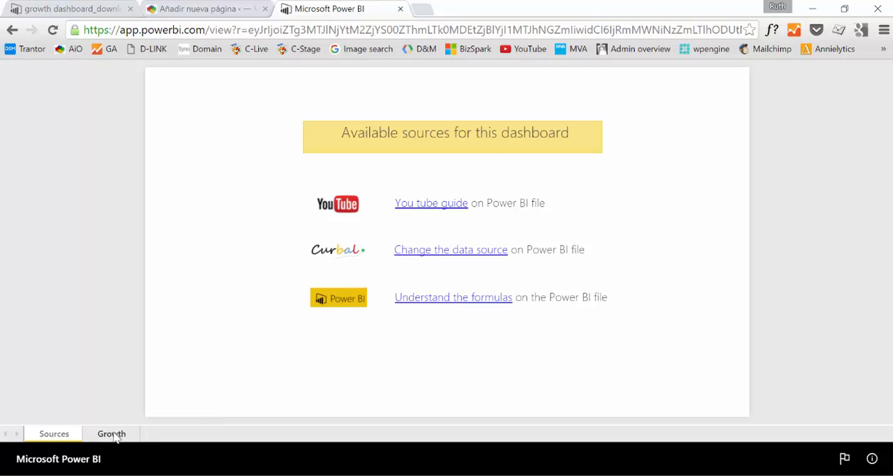
Step: Switch the public report view to its Growth page
{"action": "left_click", "coordinate": [111, 434]}
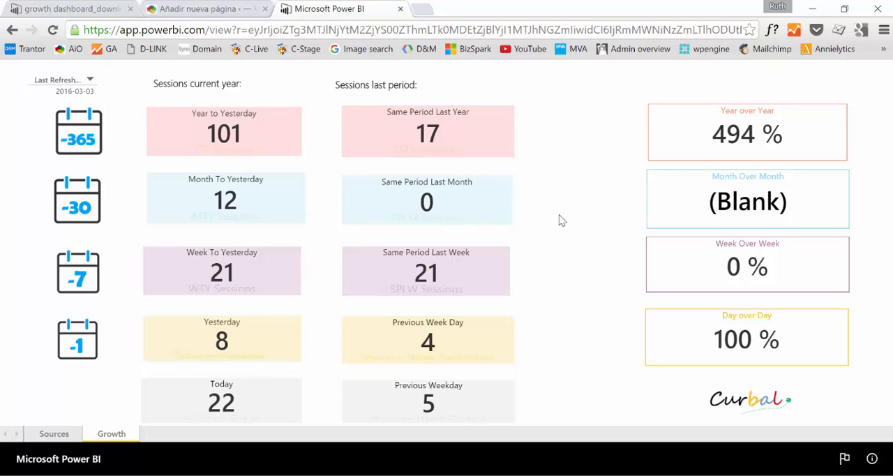
{"action": "mouse_move", "coordinate": [272, 113]}
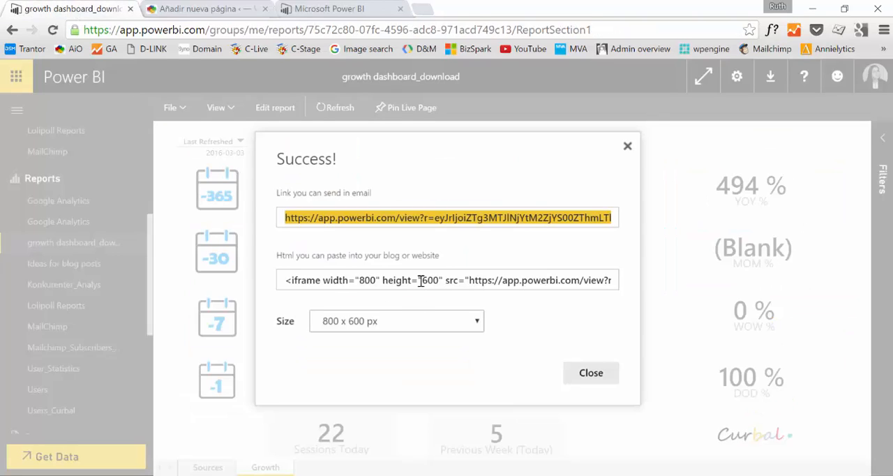
Step: Select the iframe embed HTML and switch to the WordPress 'Test Power BI' draft
{"action": "left_click", "coordinate": [447, 280]}
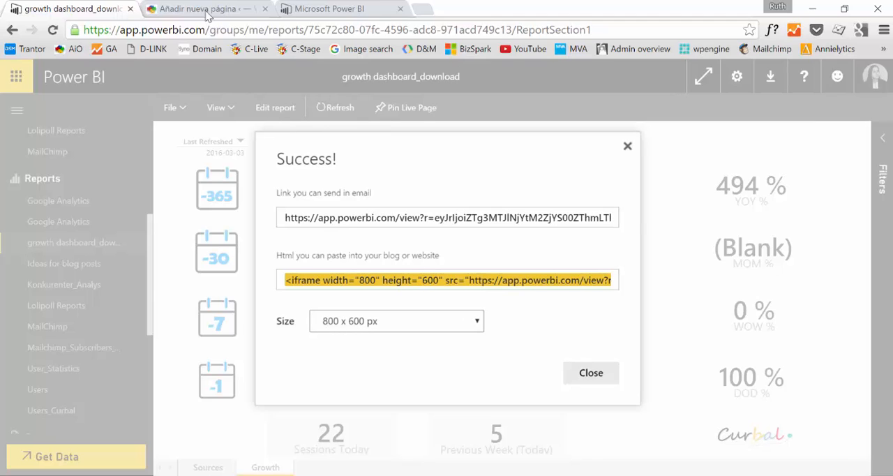
{"action": "left_click", "coordinate": [203, 8]}
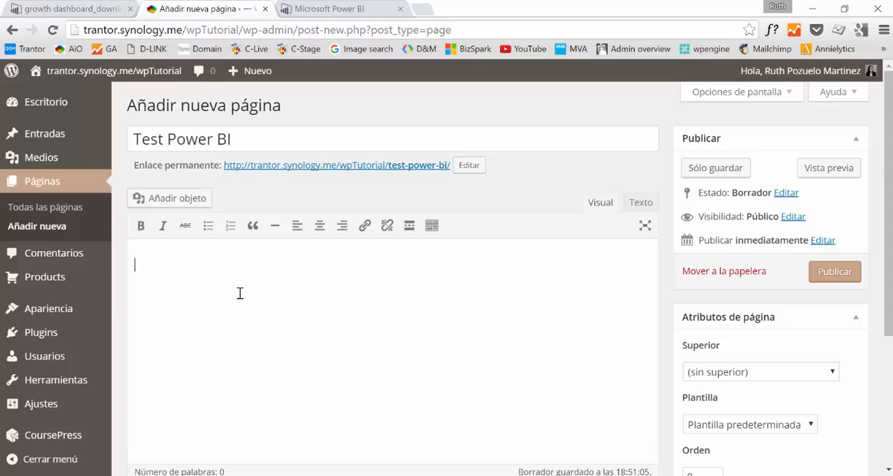
Step: Paste the iframe code into the Texto view of 'Test Power BI' and publish it
{"action": "left_click", "coordinate": [639, 202]}
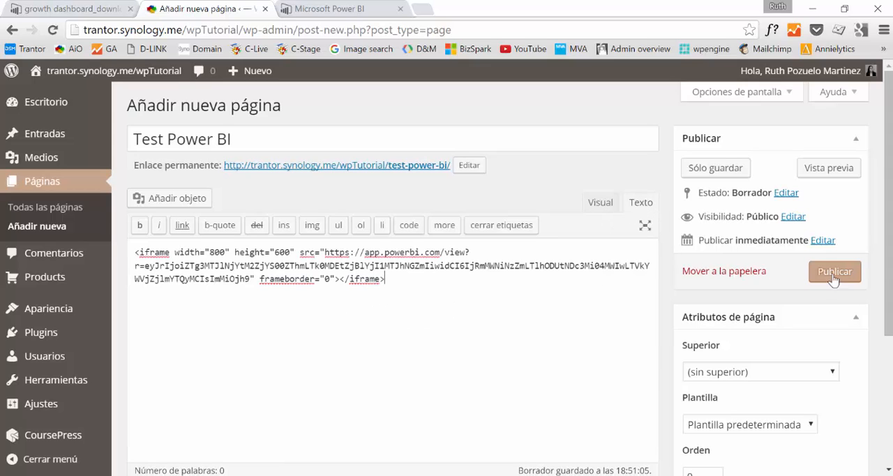
{"action": "left_click", "coordinate": [835, 271]}
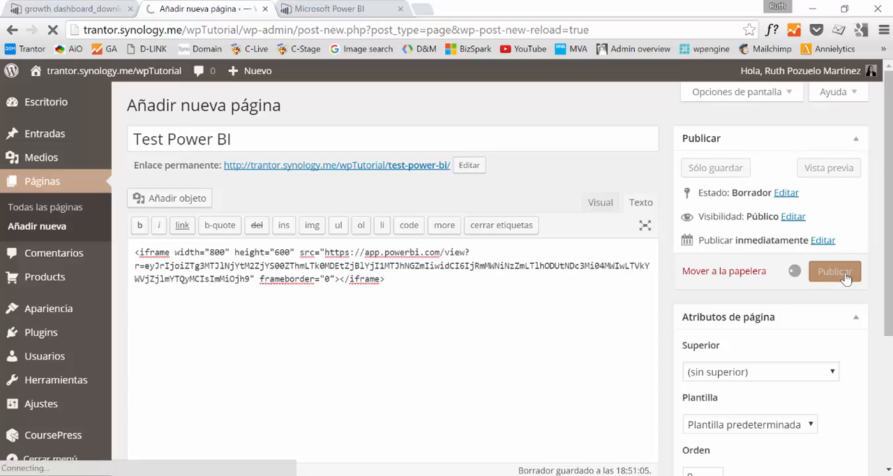
{"action": "left_click", "coordinate": [835, 272]}
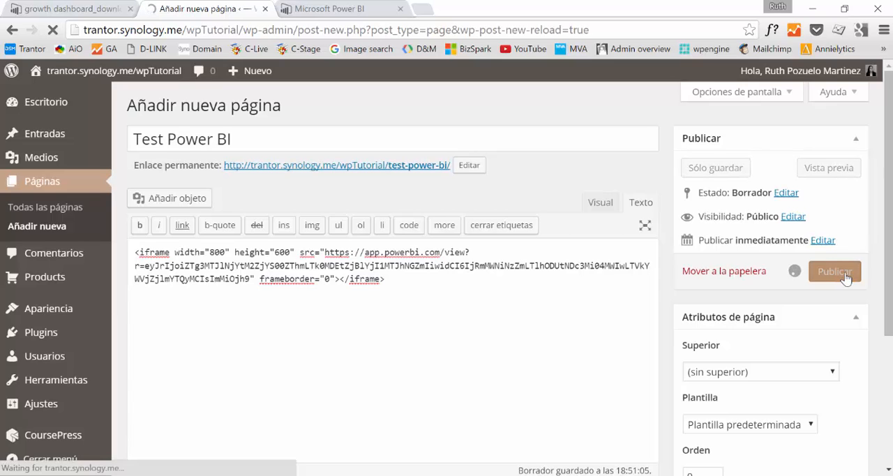
{"action": "left_click", "coordinate": [835, 271]}
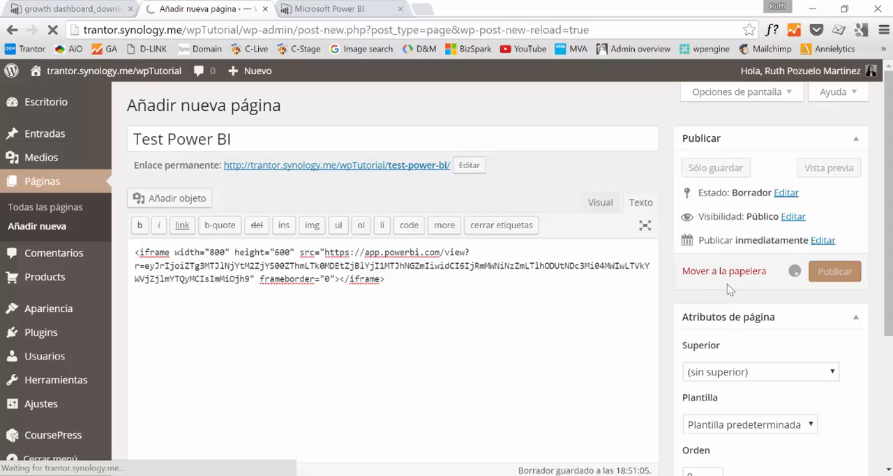
{"action": "left_click", "coordinate": [835, 271]}
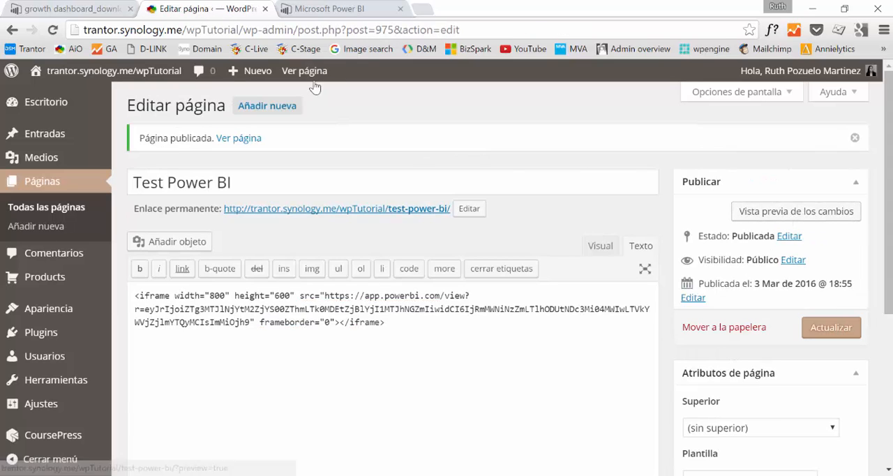
Step: View the live 'Test Power BI' page and scroll through the embedded report
{"action": "left_click", "coordinate": [304, 70]}
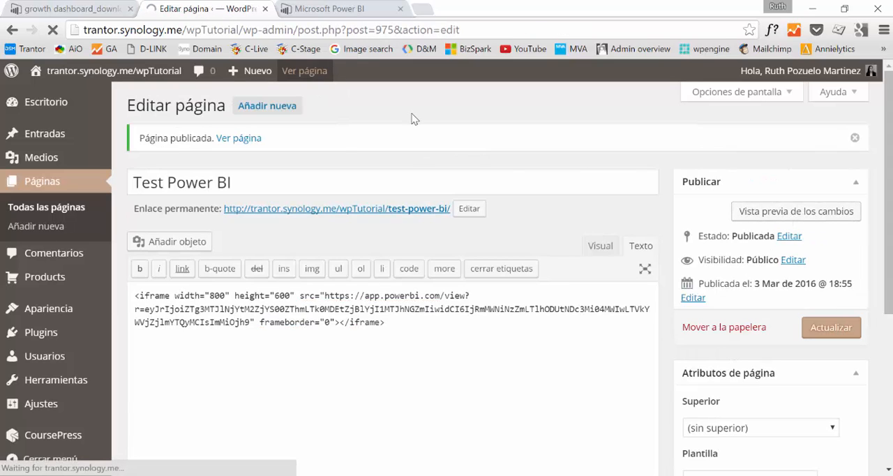
{"action": "left_click", "coordinate": [239, 138]}
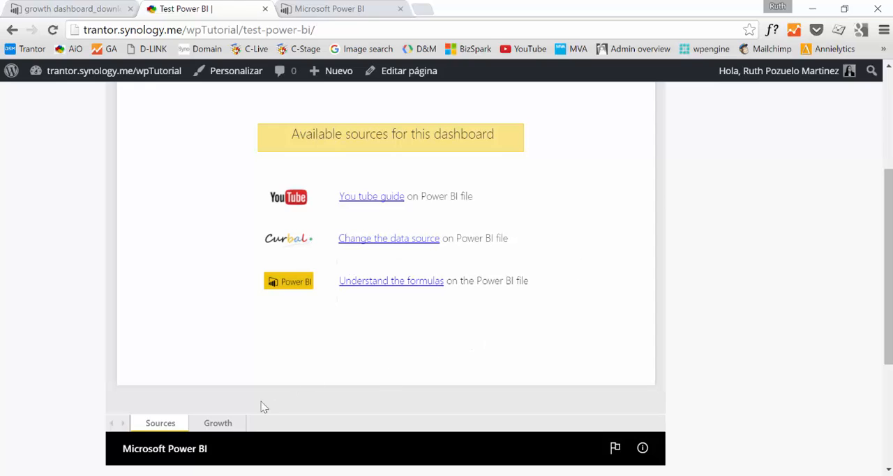
{"action": "left_click", "coordinate": [217, 422]}
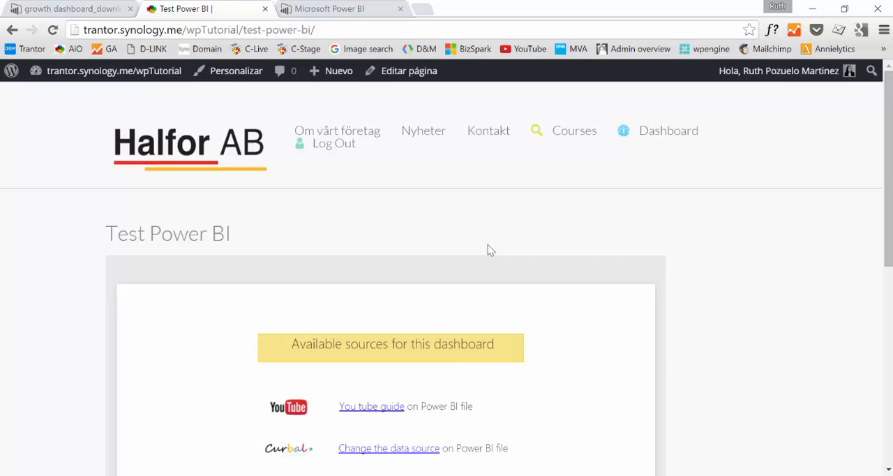
{"action": "scroll", "scroll_direction": "down", "scroll_amount": 3}
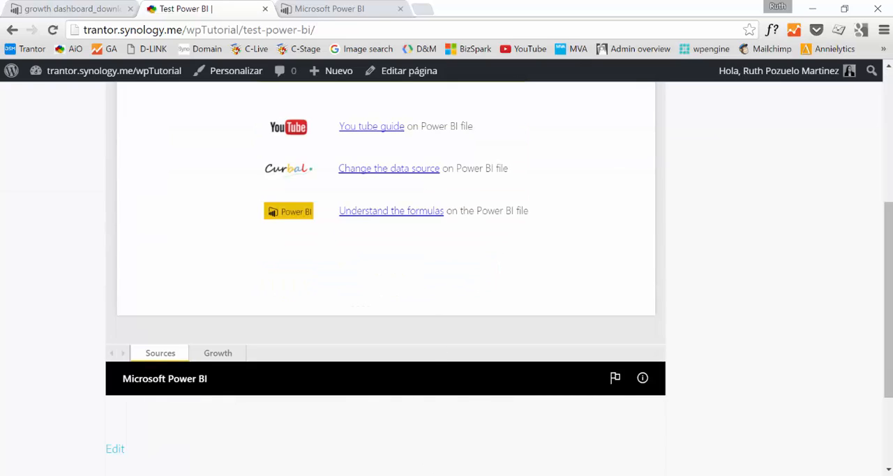